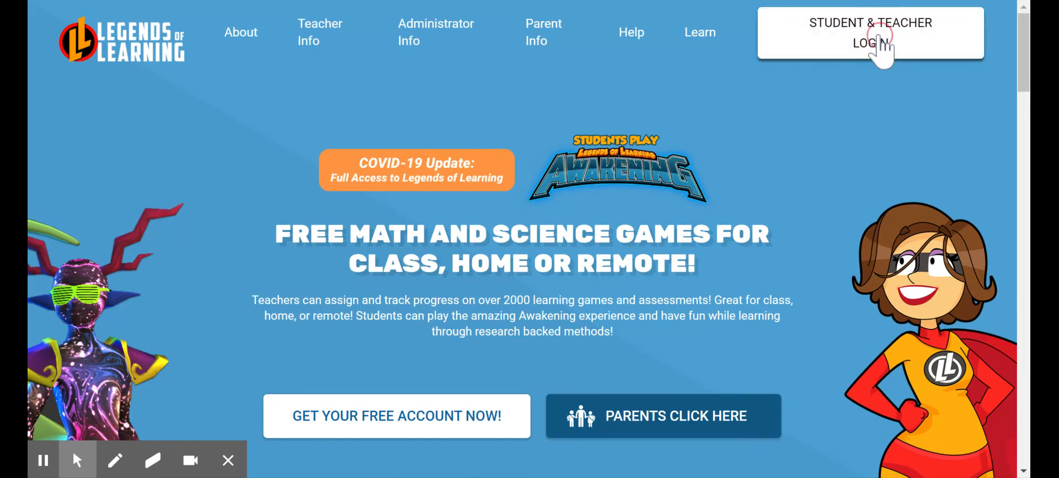
Enter the site as a student via Student & Teacher Log In and Play Now.
{"action": "left_click", "coordinate": [869, 32]}
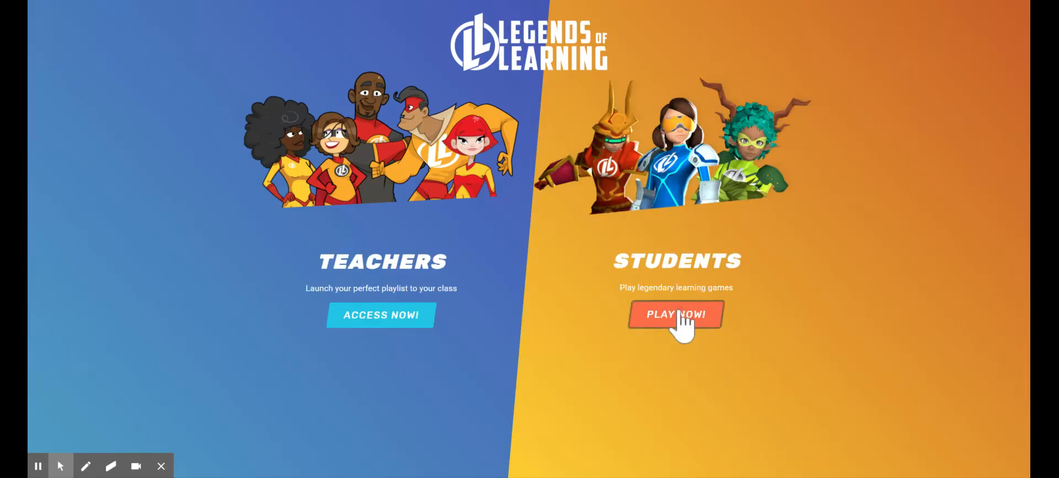
{"action": "left_click", "coordinate": [675, 314]}
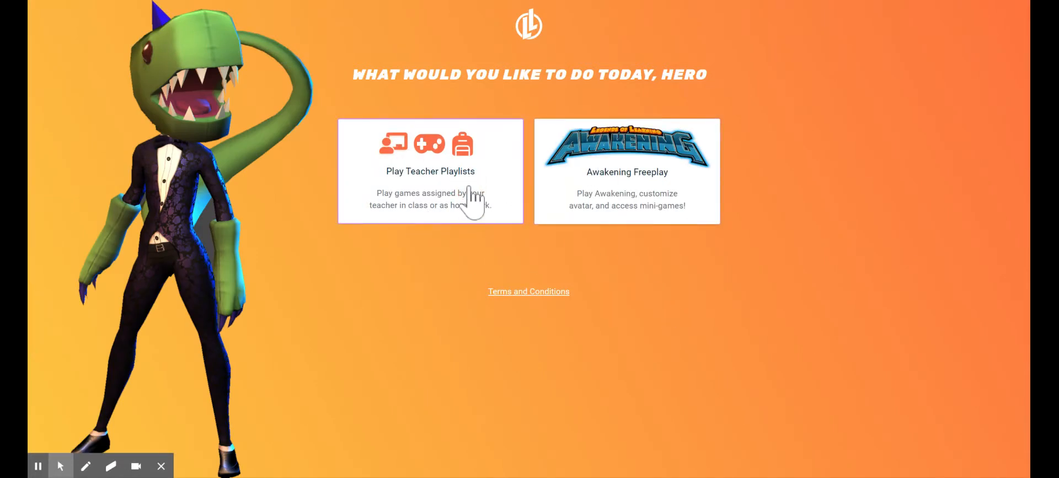
{"action": "left_click", "coordinate": [431, 171]}
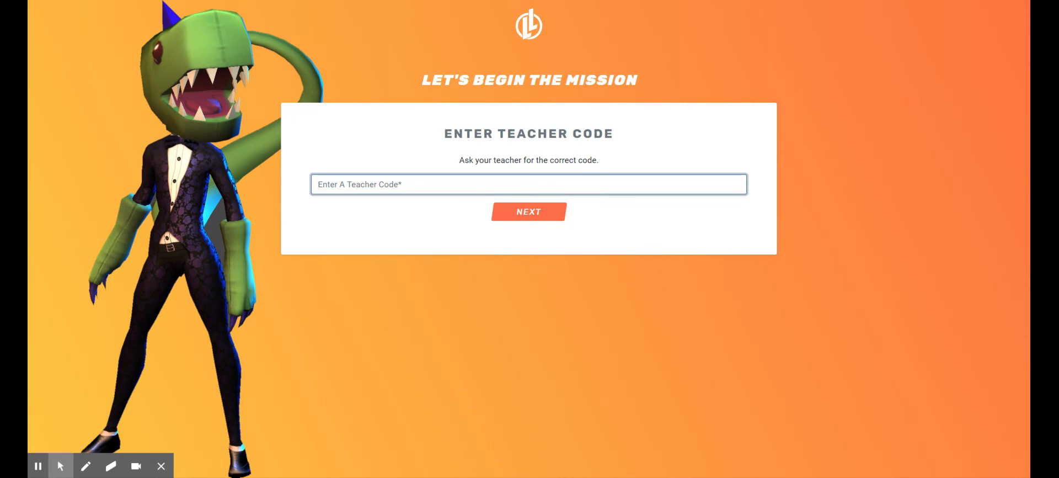
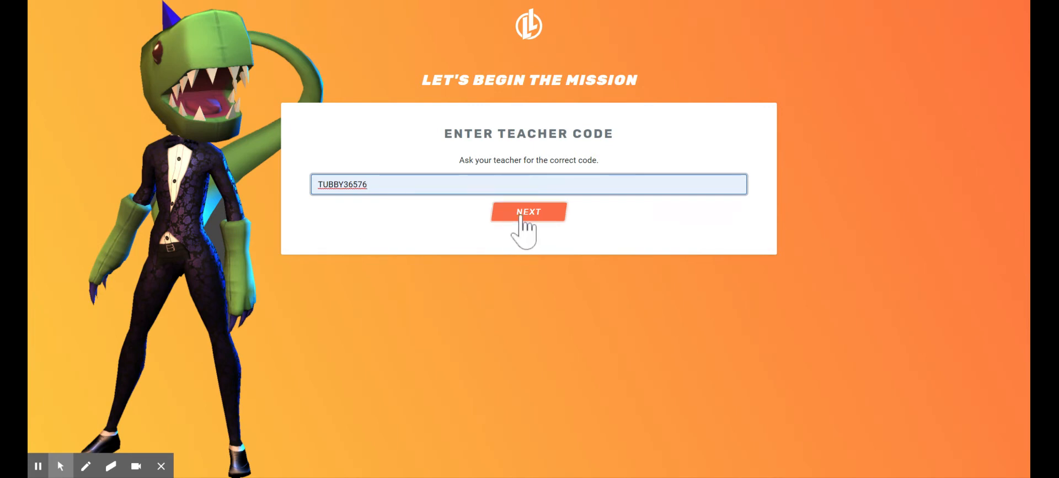
{"action": "left_click", "coordinate": [528, 212]}
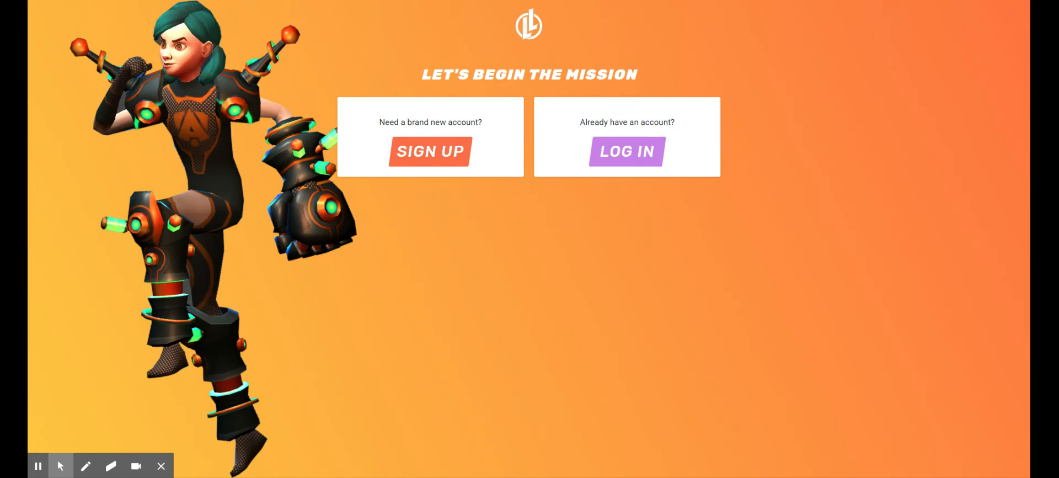
{"action": "mouse_move", "coordinate": [488, 233]}
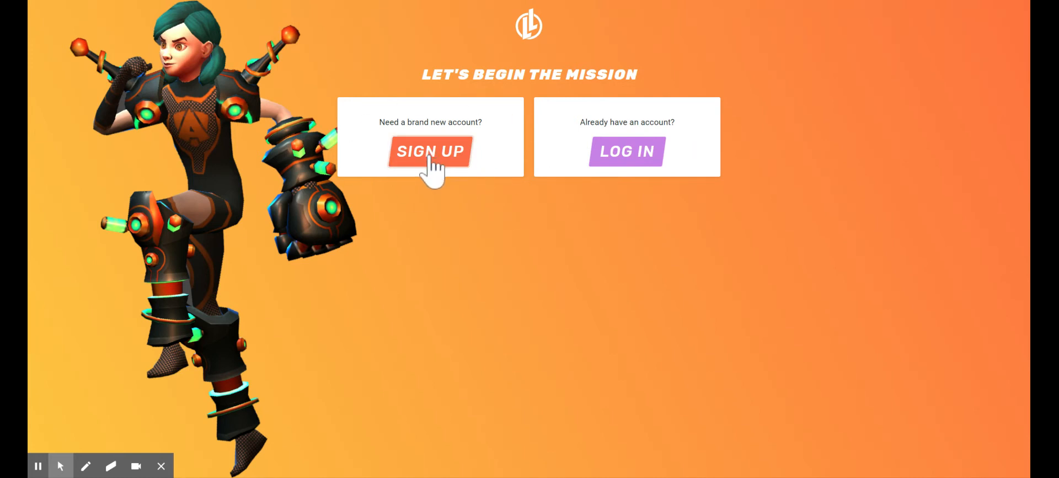
{"action": "mouse_move", "coordinate": [483, 213]}
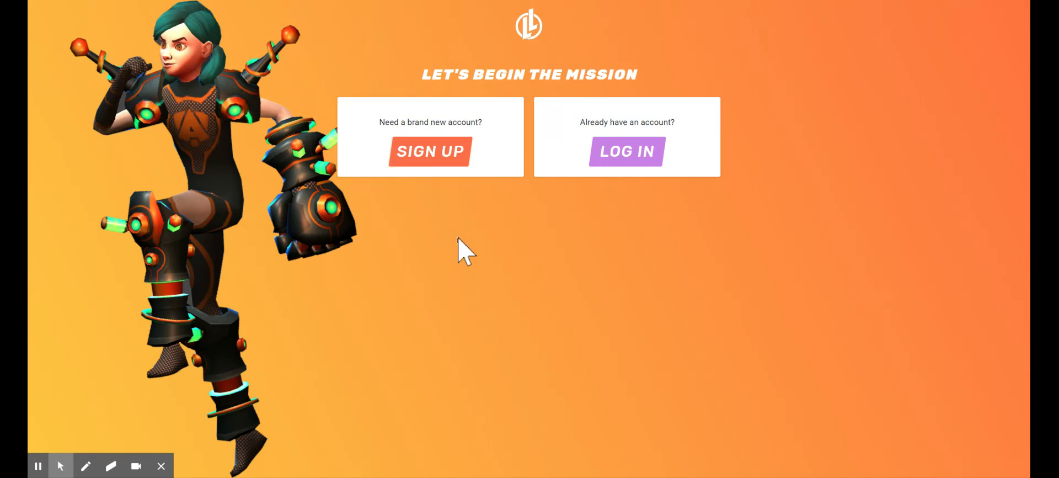
{"action": "mouse_move", "coordinate": [586, 208]}
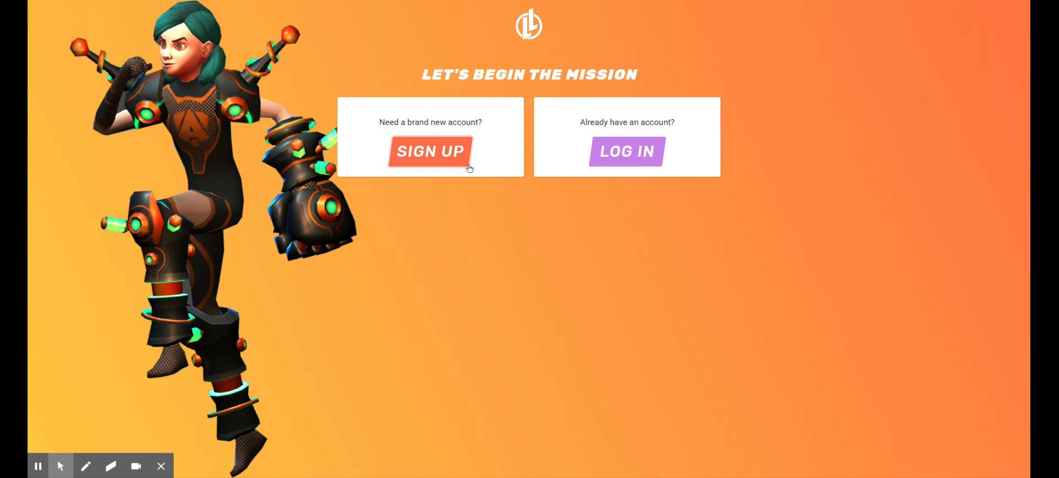
{"action": "mouse_move", "coordinate": [534, 181]}
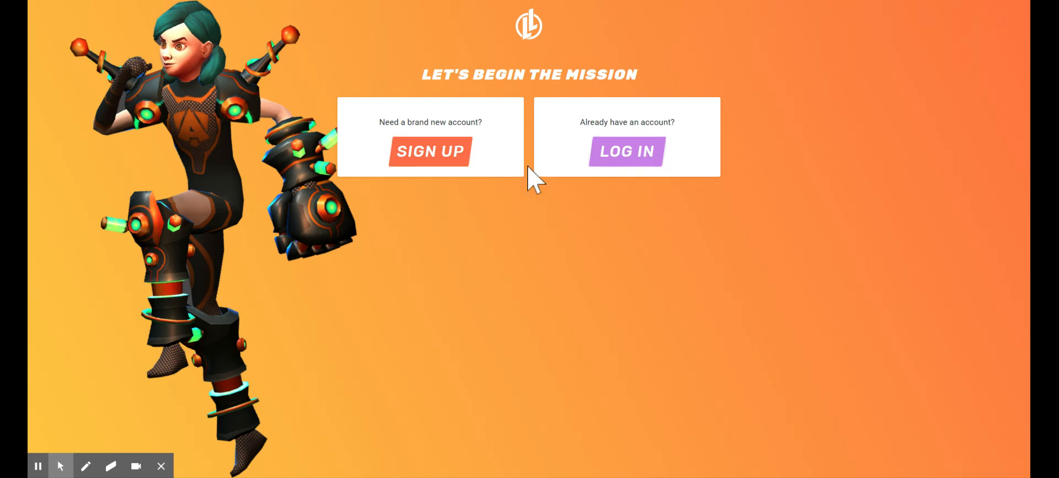
{"action": "mouse_move", "coordinate": [477, 203]}
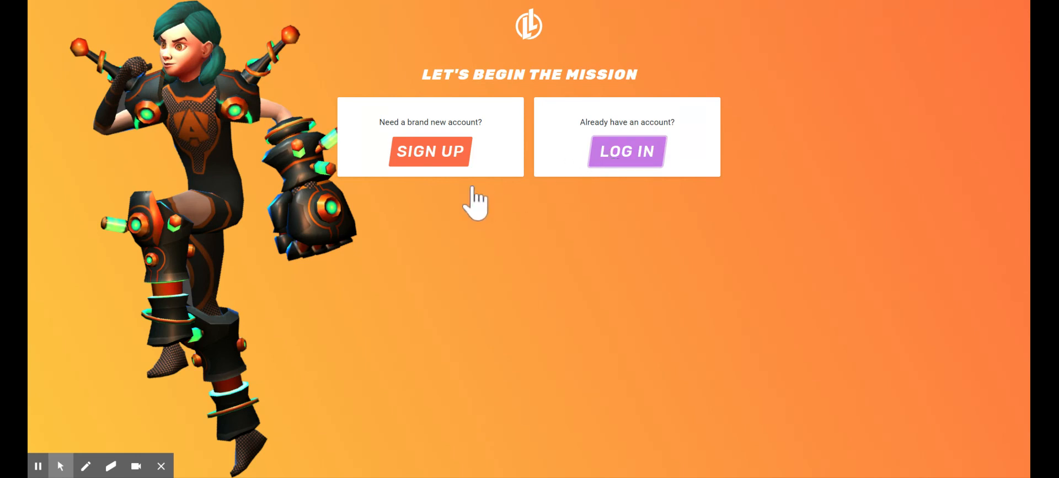
Log in with the existing student username and password to reach Choose Your Mission.
{"action": "left_click", "coordinate": [626, 151]}
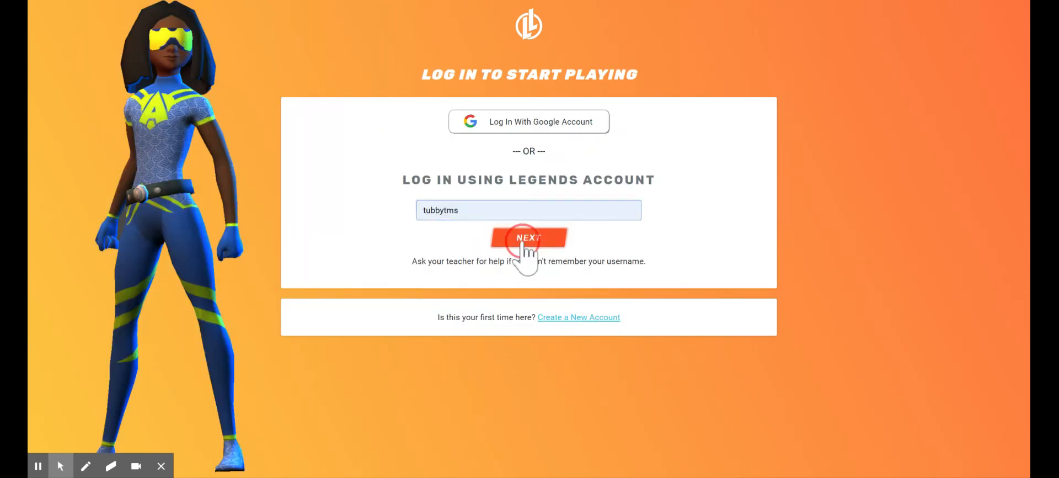
{"action": "left_click", "coordinate": [529, 237]}
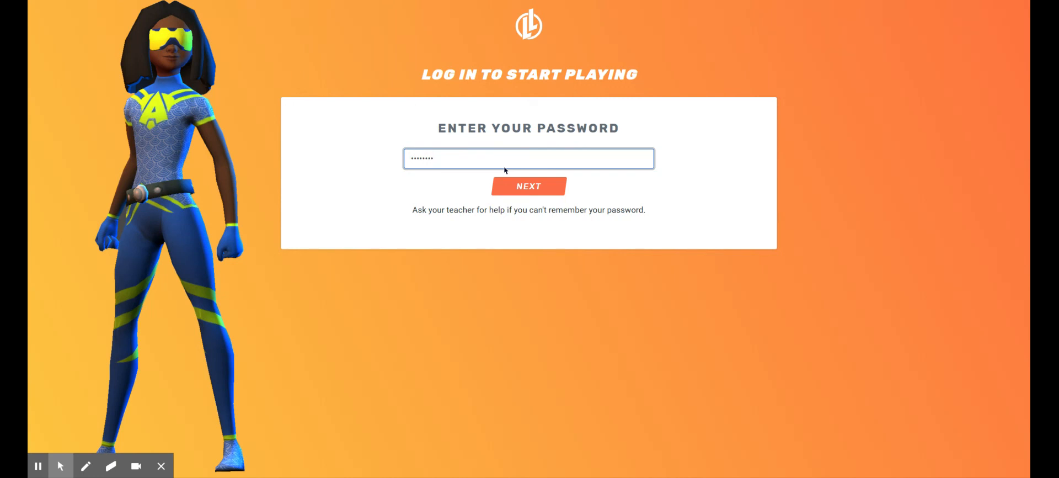
{"action": "left_click", "coordinate": [529, 185]}
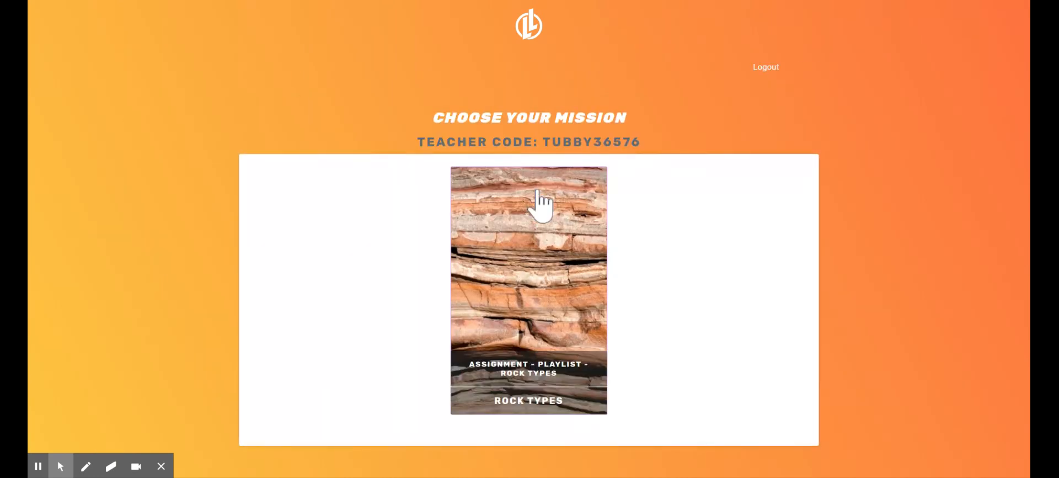